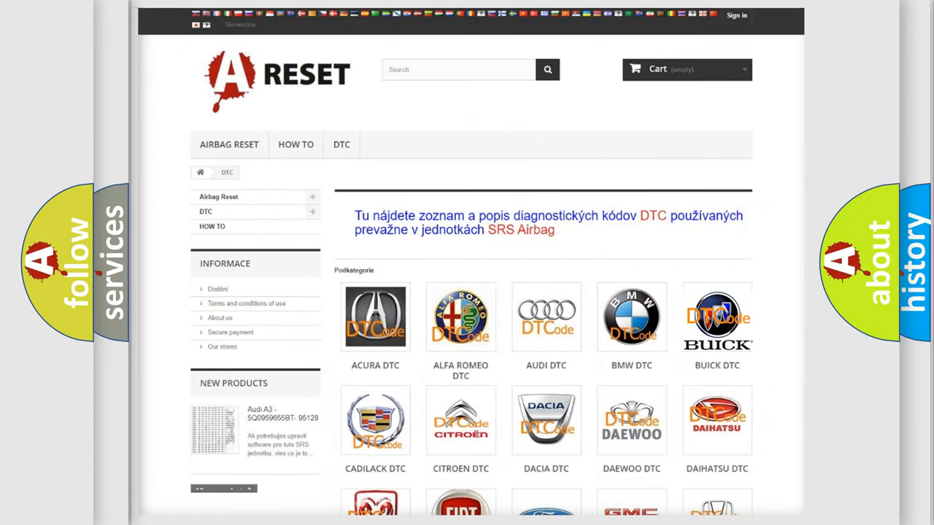
Choose the BUICK tile so the Buick SRS code list (B0002-B0022) is shown.
left_click(375, 315)
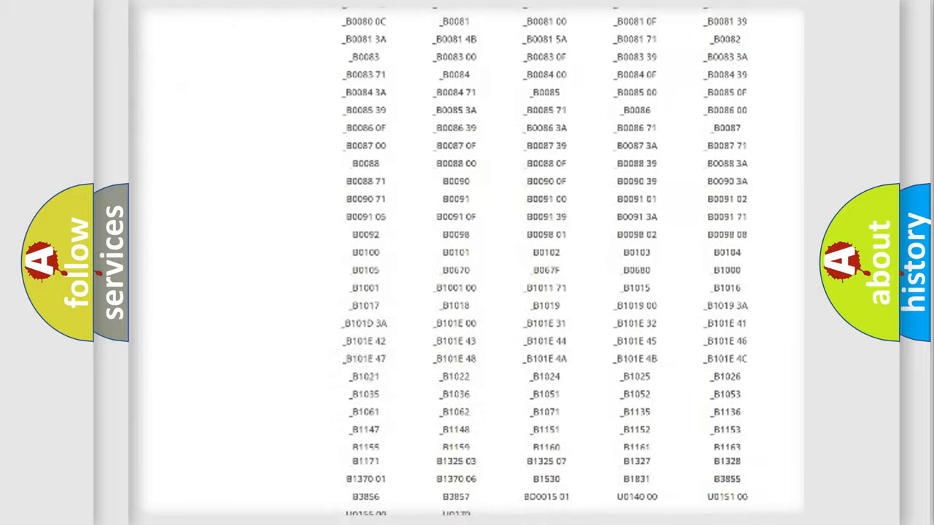
scroll("up", 3)
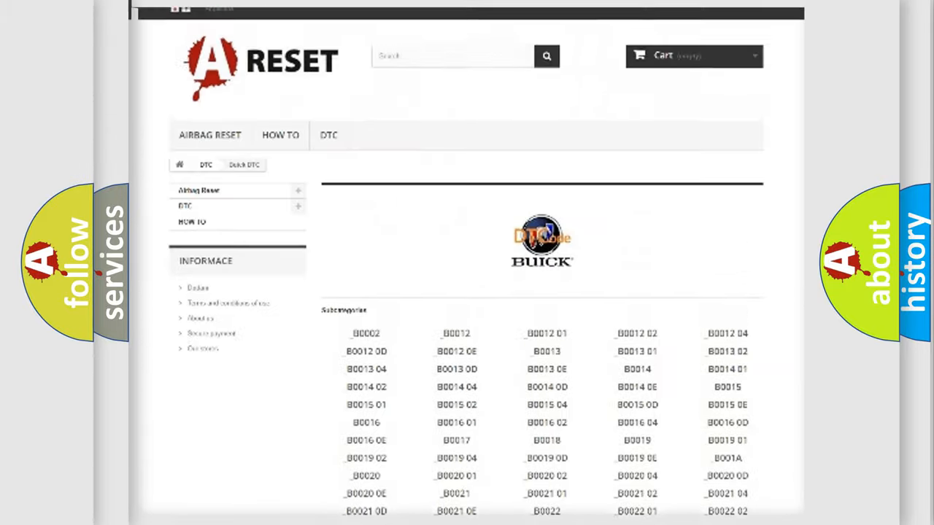